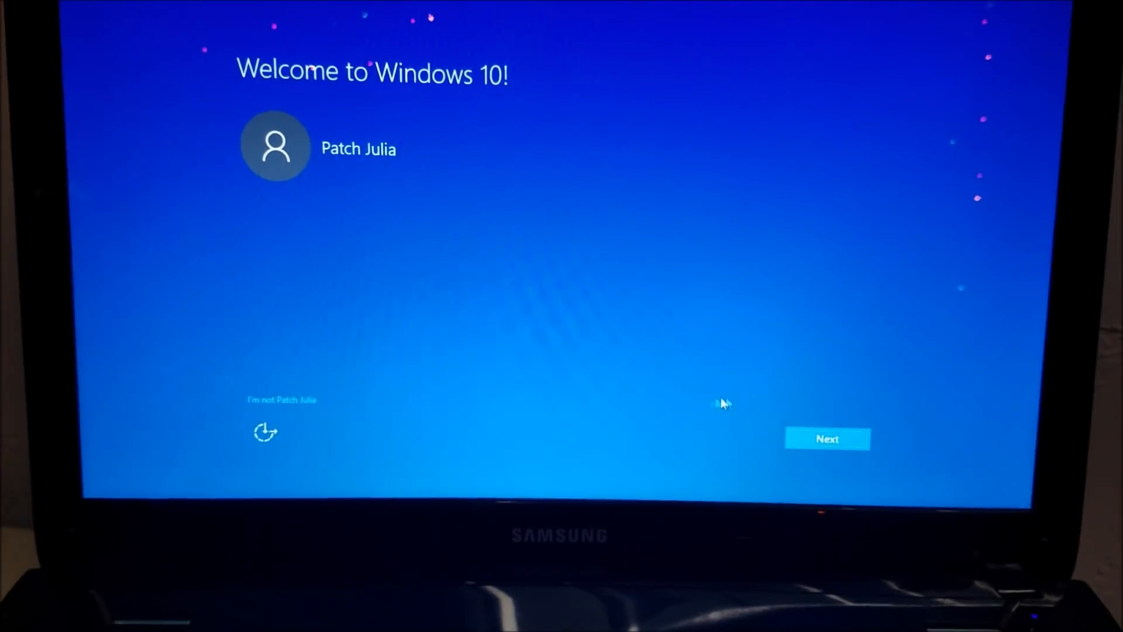
Continue past the welcome screen and switch off tailored experiences with diagnostic data
left_click(828, 439)
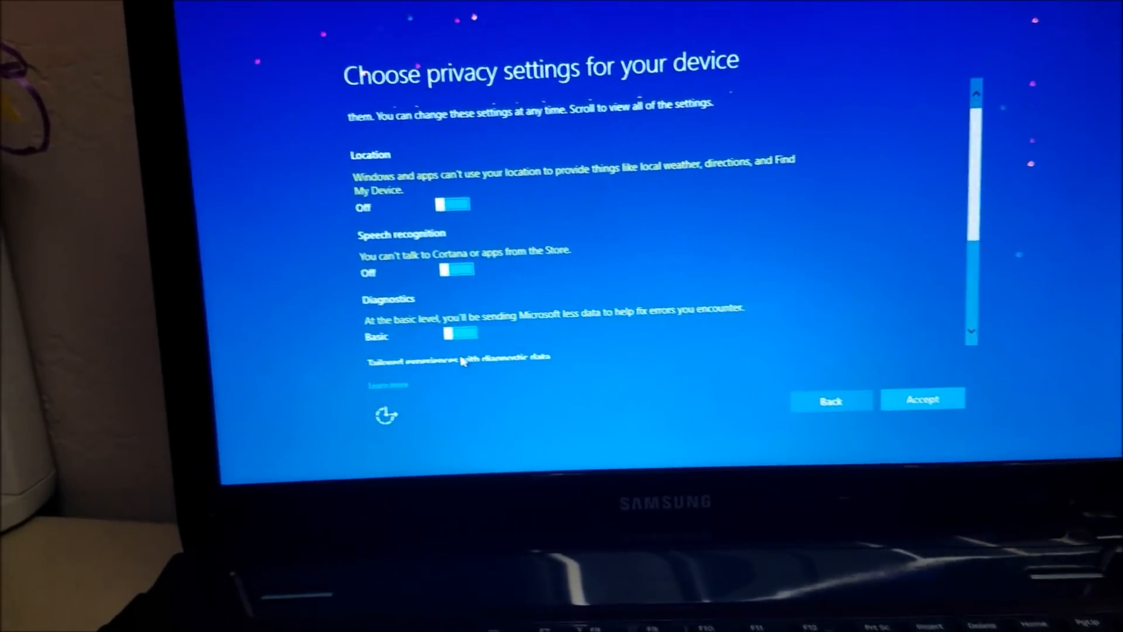
scroll("down", 3)
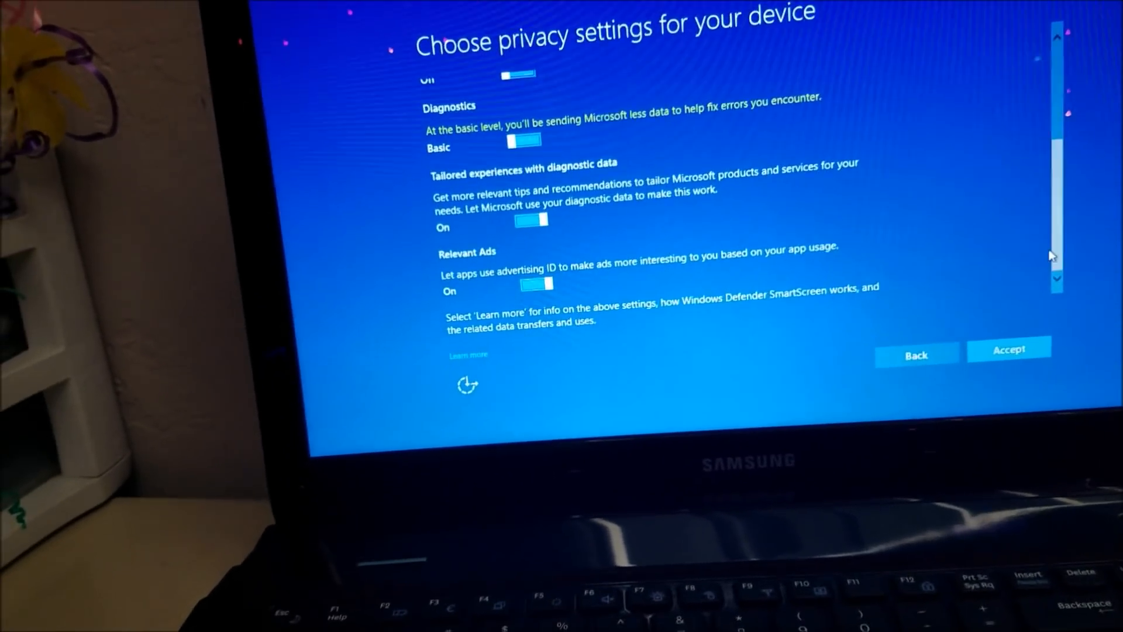
left_click(529, 220)
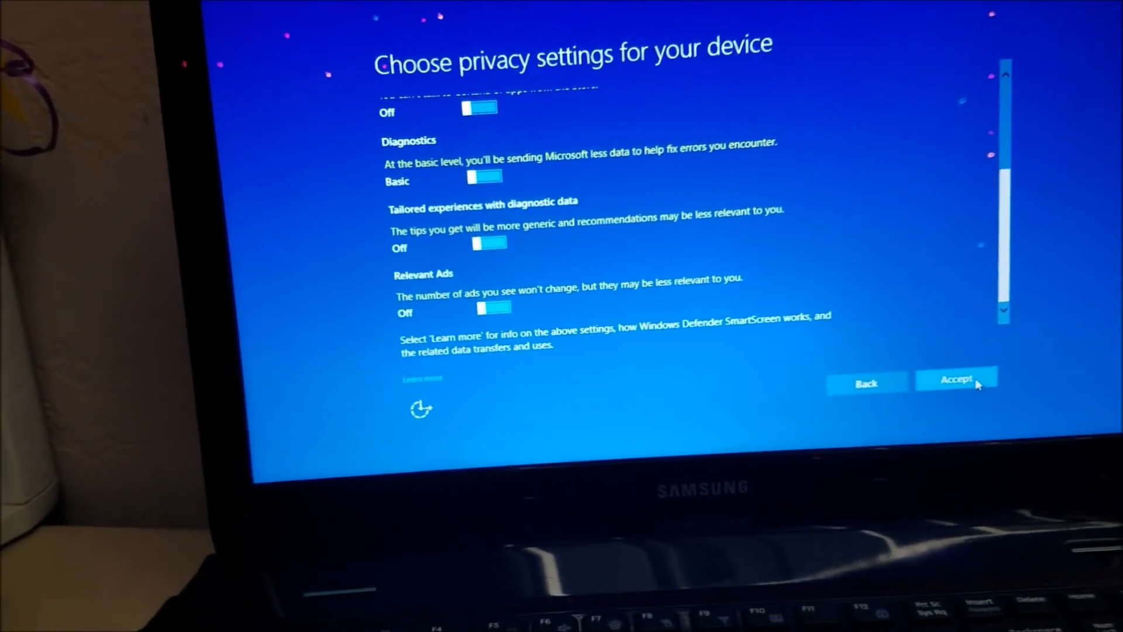
Accept the privacy settings, review them once more, and accept again to reach Cortana
left_click(956, 378)
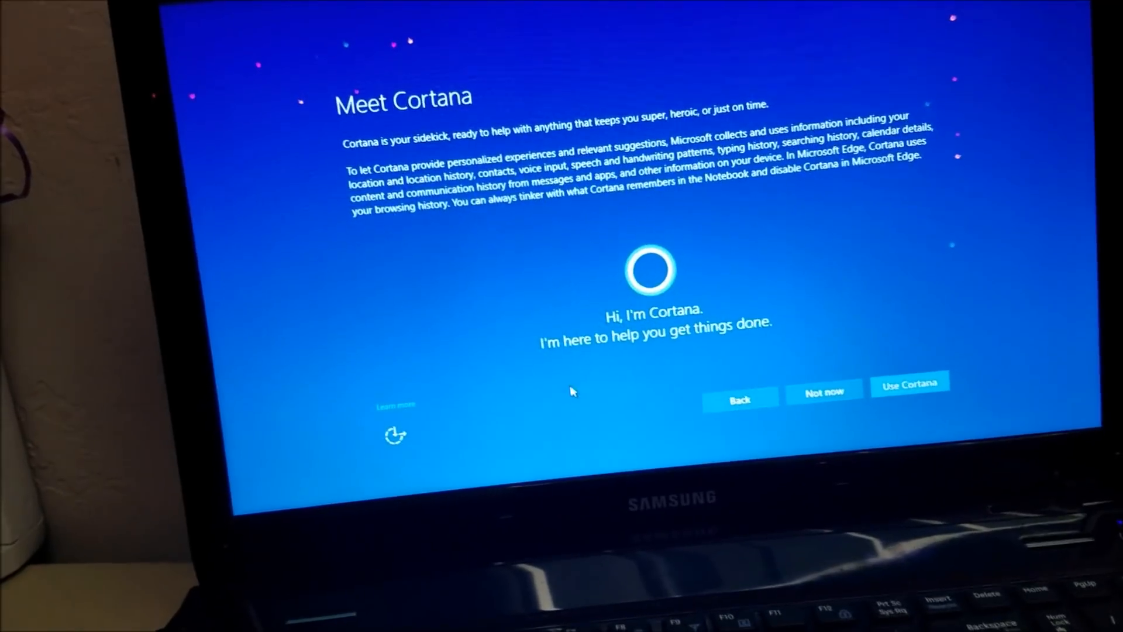
left_click(824, 390)
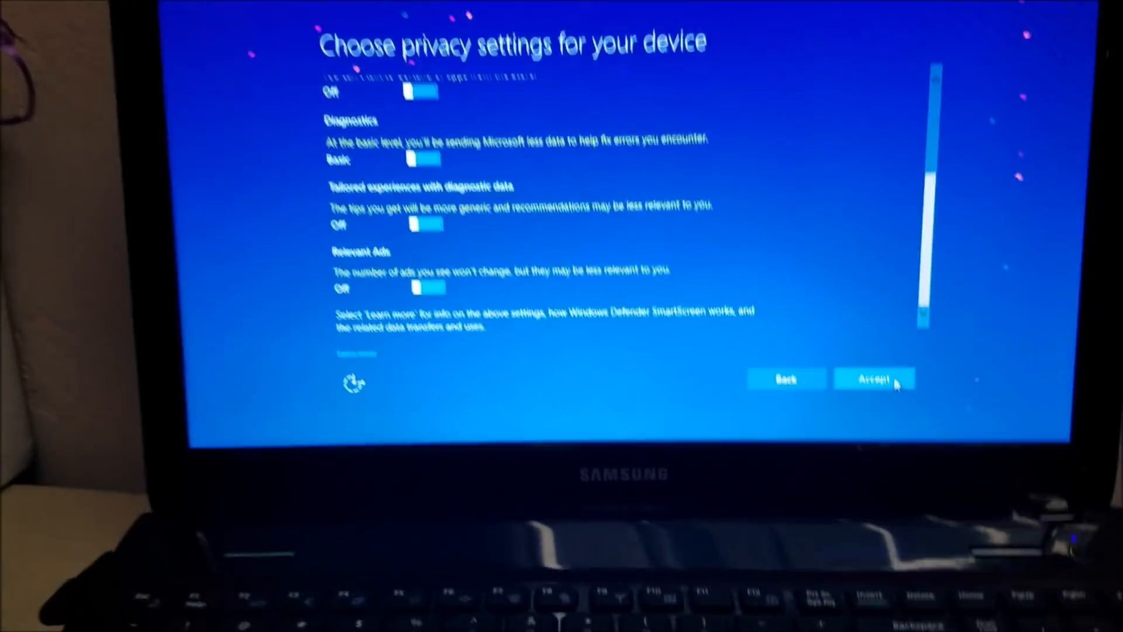
left_click(873, 378)
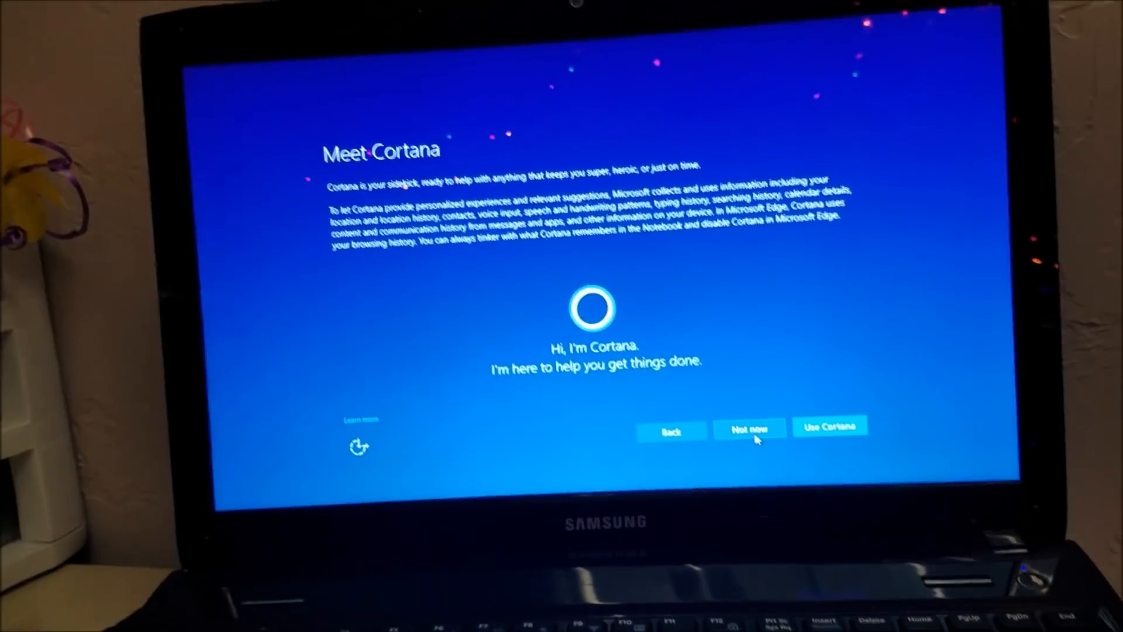
Skip Cortana setup for now and close the finished Windows 10 Update Assistant
left_click(748, 430)
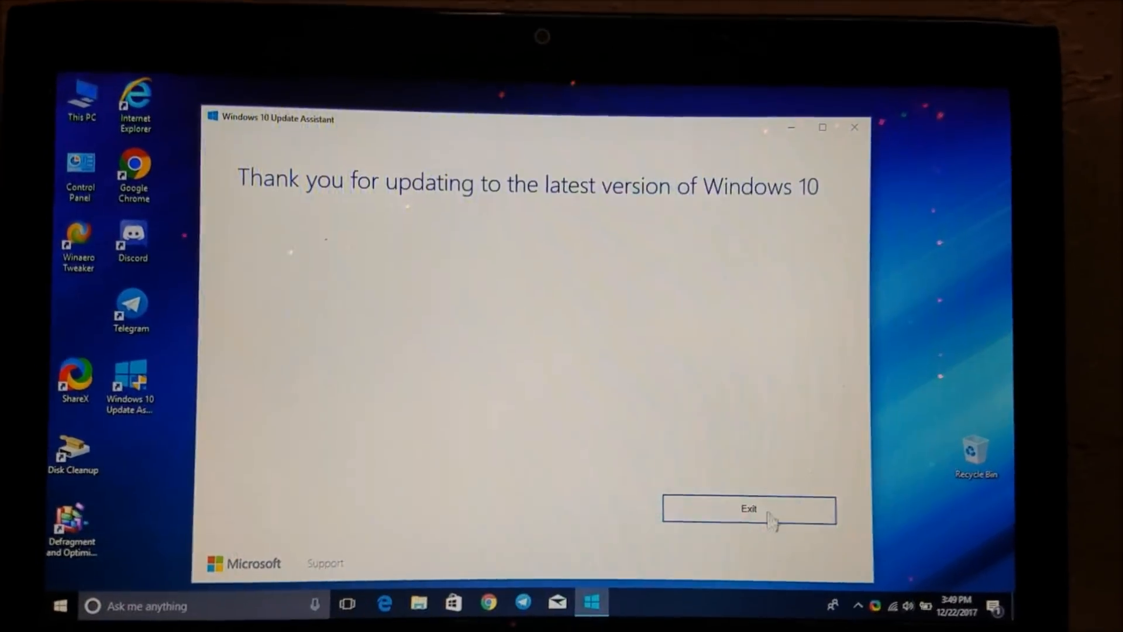
left_click(749, 509)
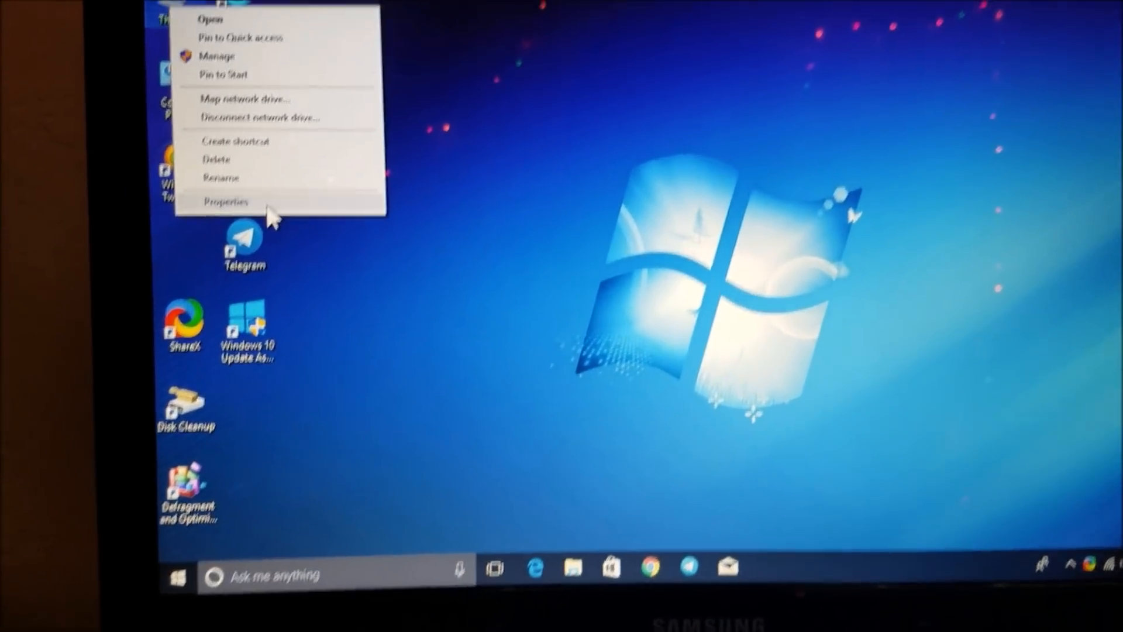
View This PC's system properties showing Windows 10 Home, then close the window
left_click(226, 203)
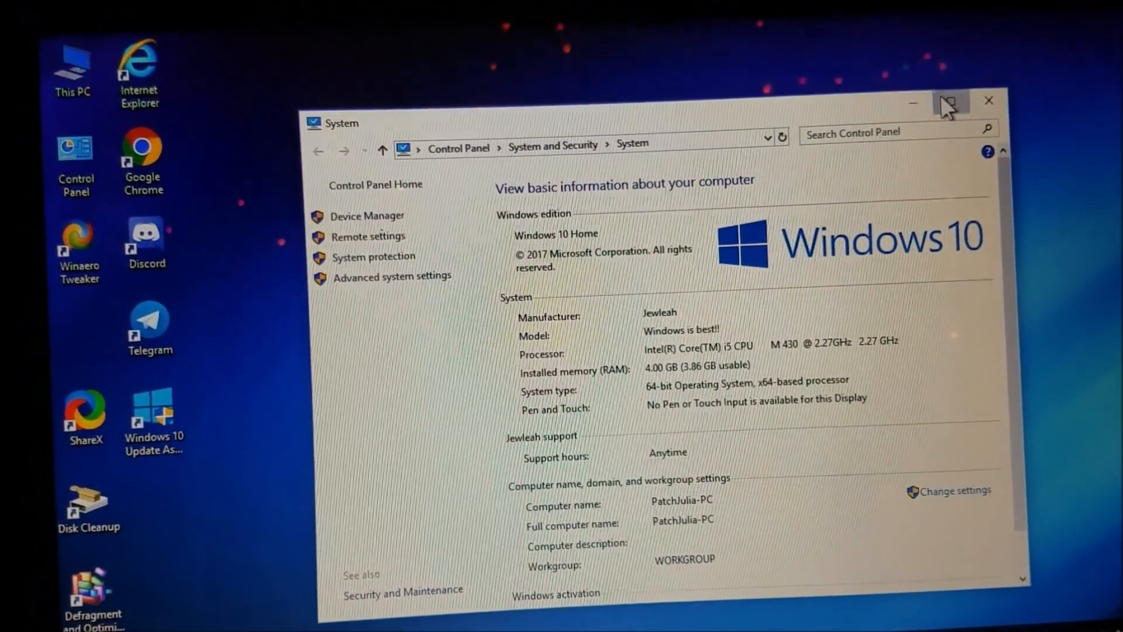
left_click(950, 101)
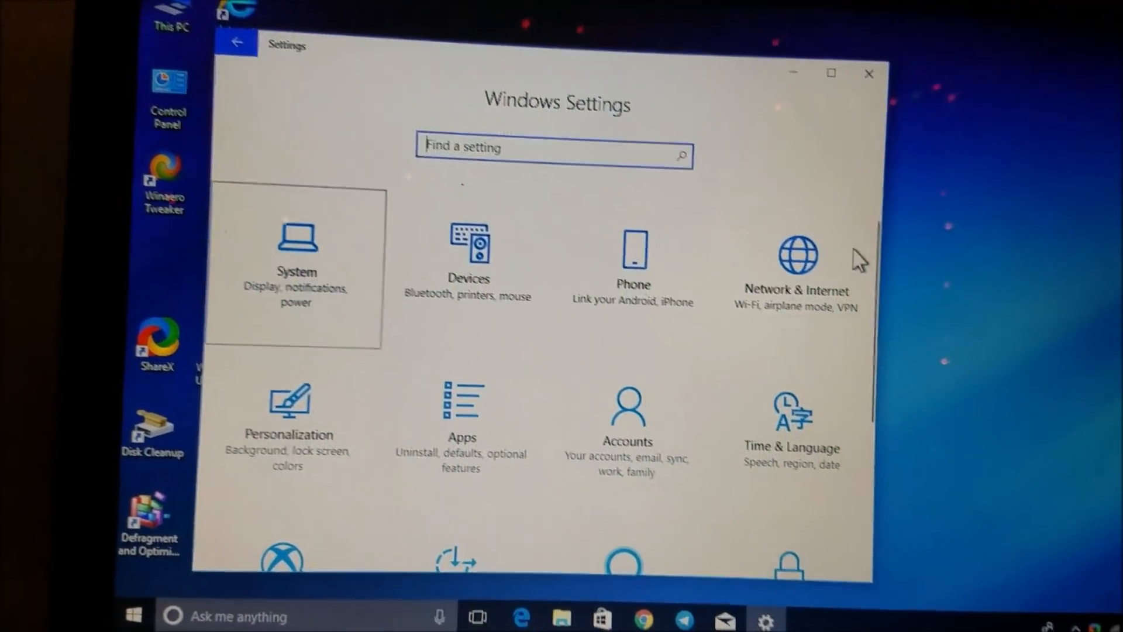
Check About for Windows 10 Home version 1709 build 16299.125, then bring up the Start menu
left_click(296, 258)
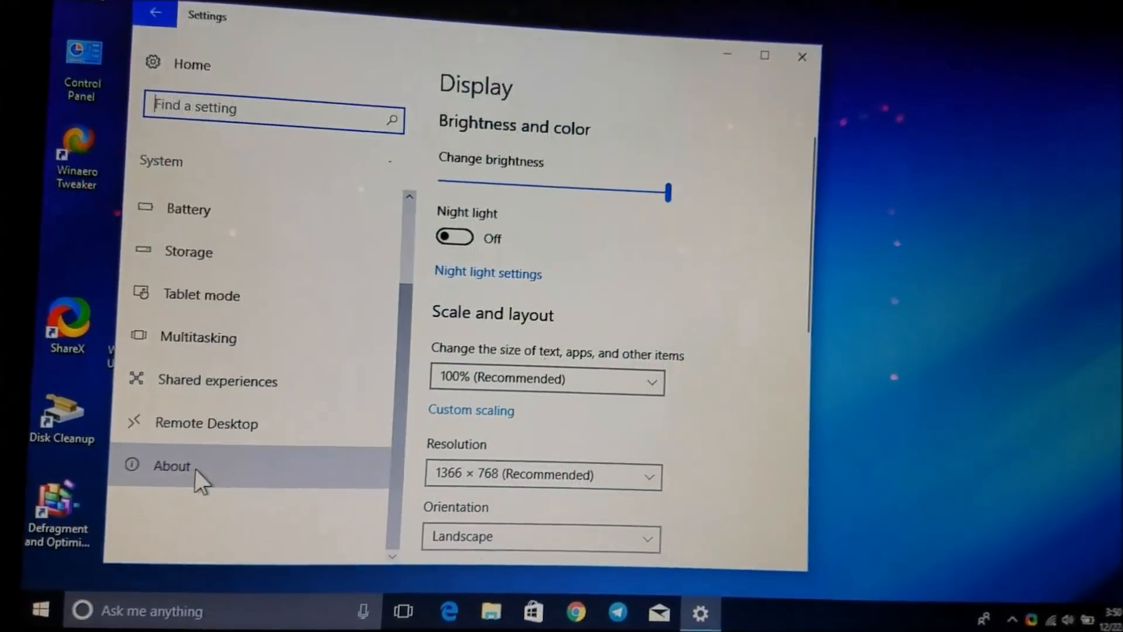
left_click(171, 466)
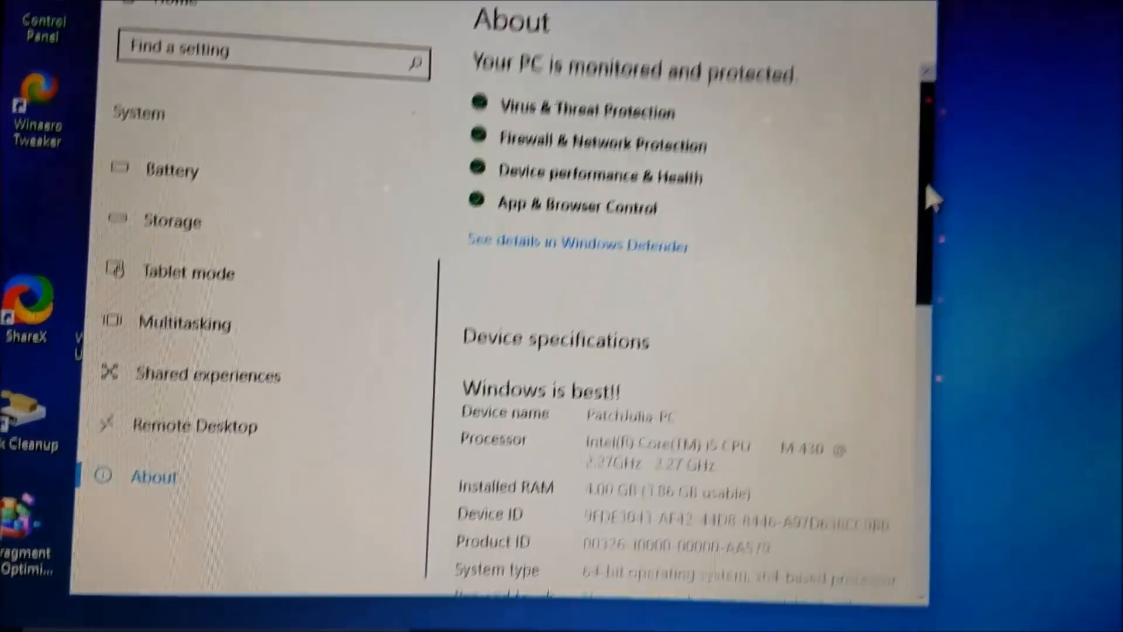
scroll("down", 3)
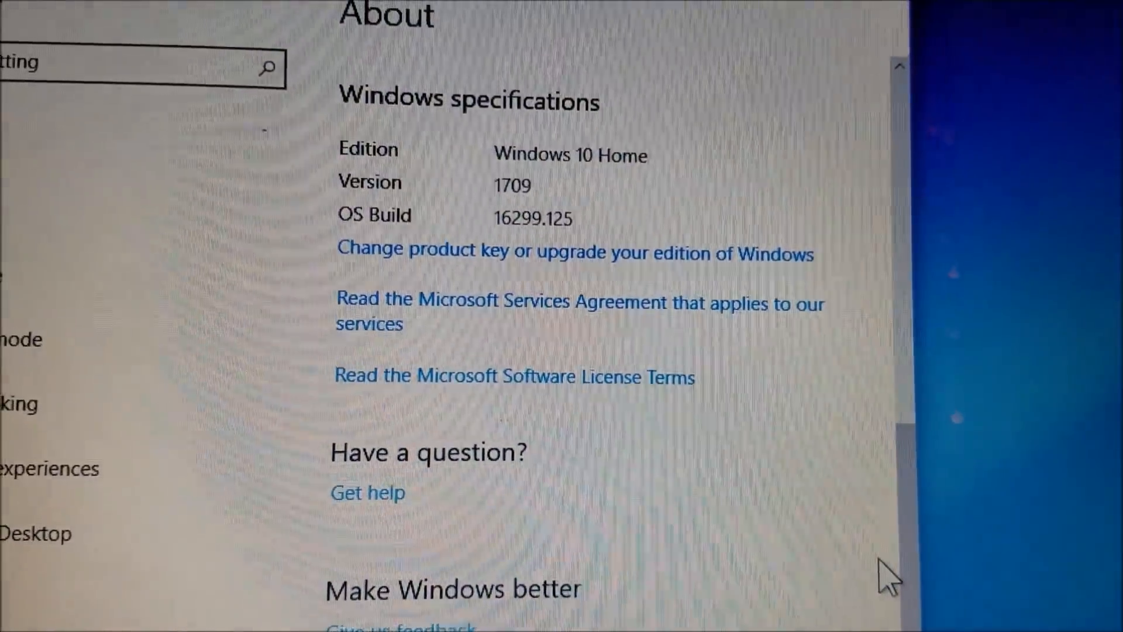
scroll("down", 3)
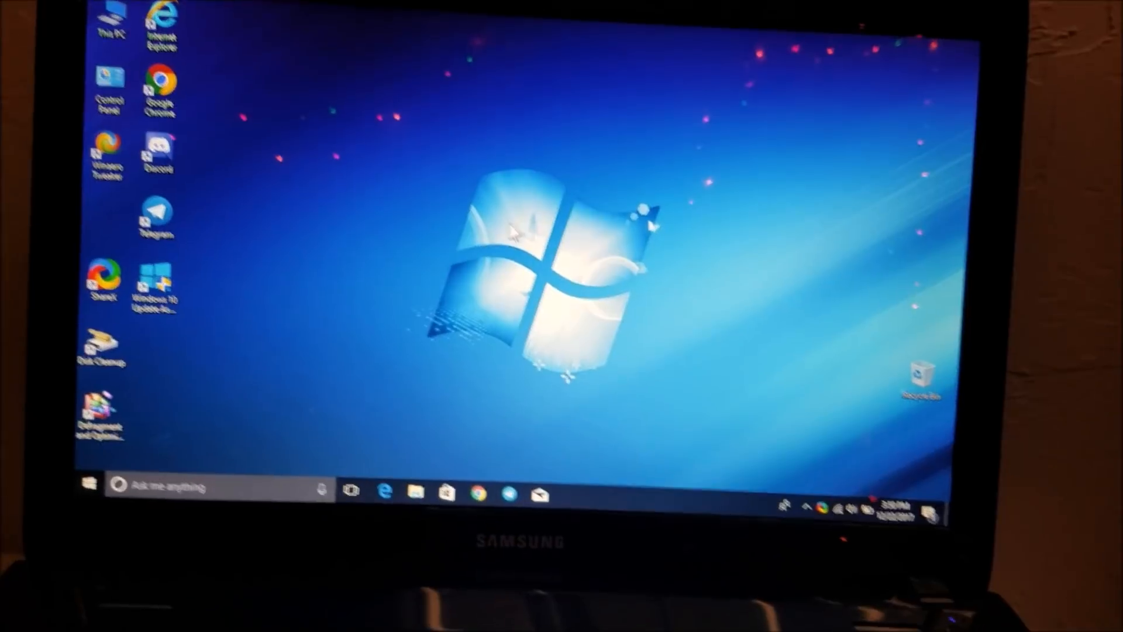
left_click(87, 484)
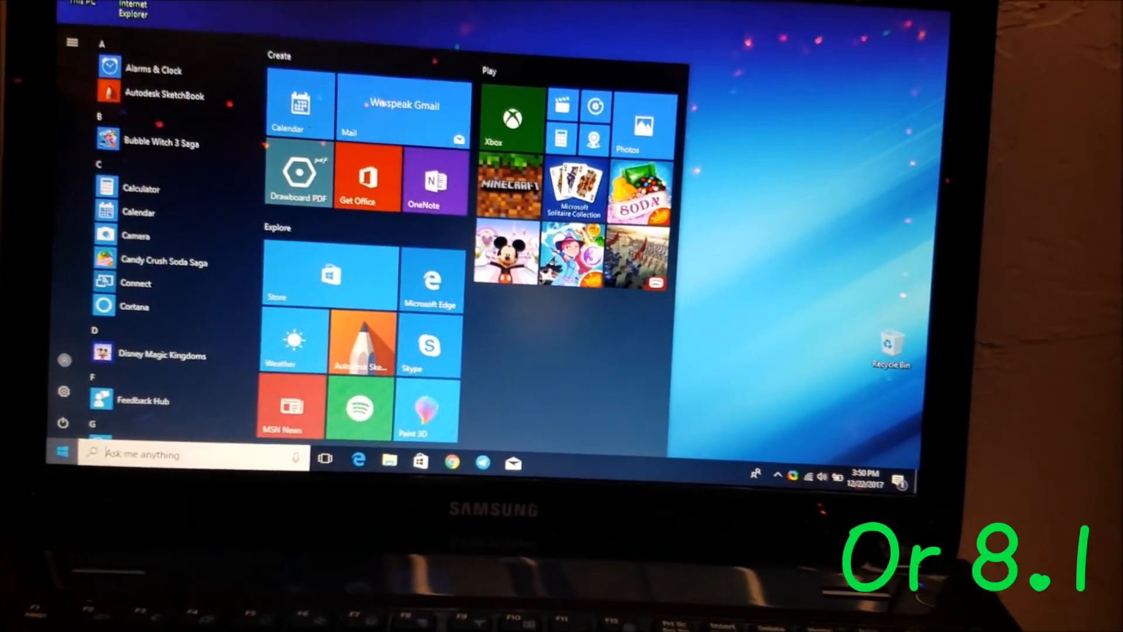